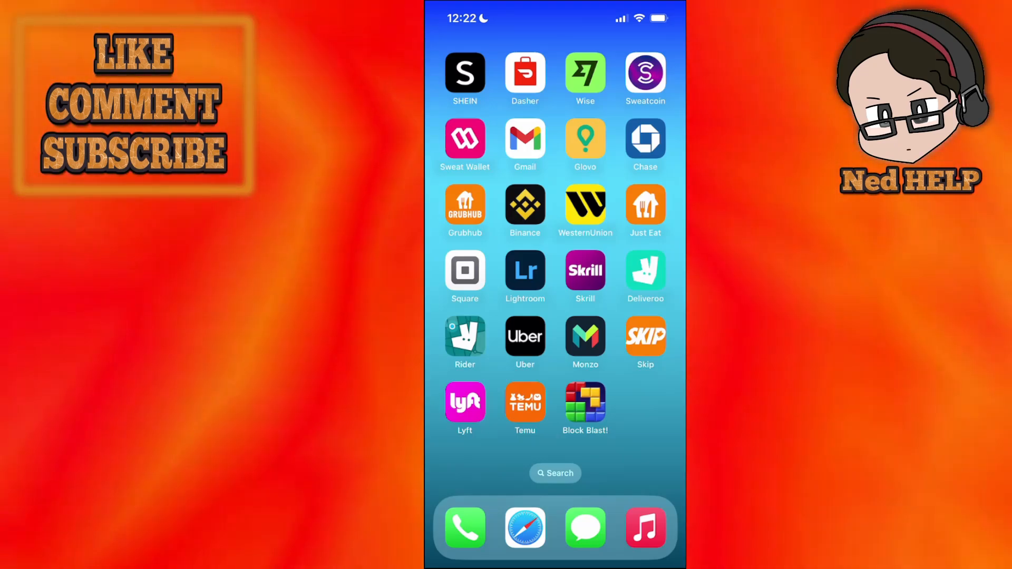
Step: Swipe the Home Screen to reach the App Store and open it
scroll("left", 3)
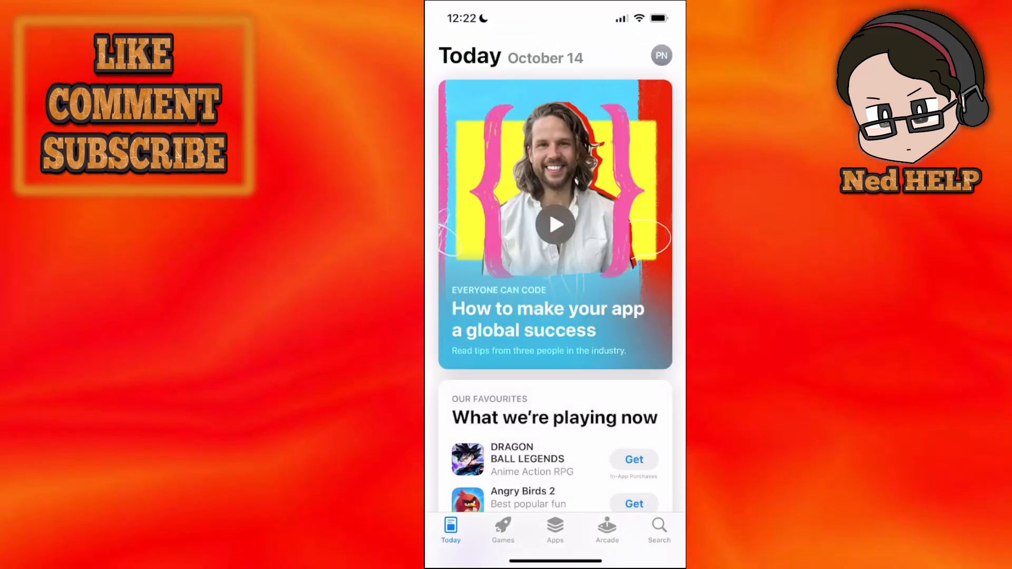
Step: Search the App Store for 'dasher' and open the DoorDash - Dasher page
left_click(659, 530)
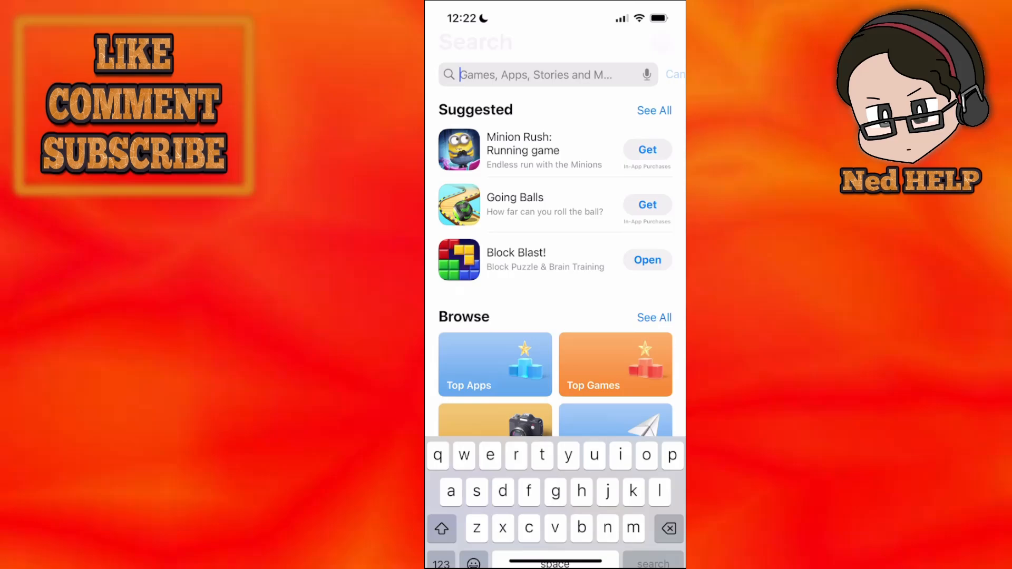
type("dasher")
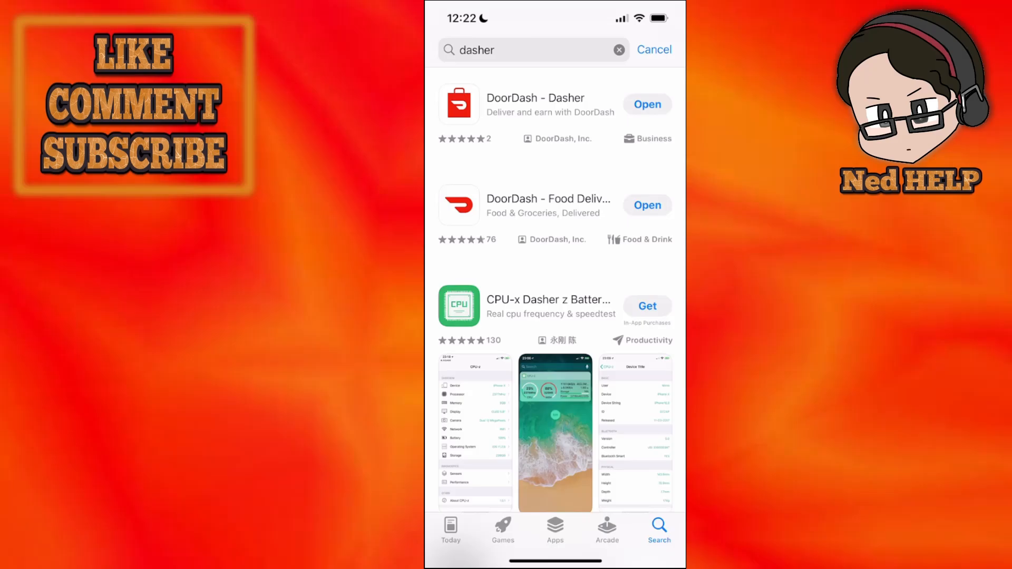
left_click(535, 104)
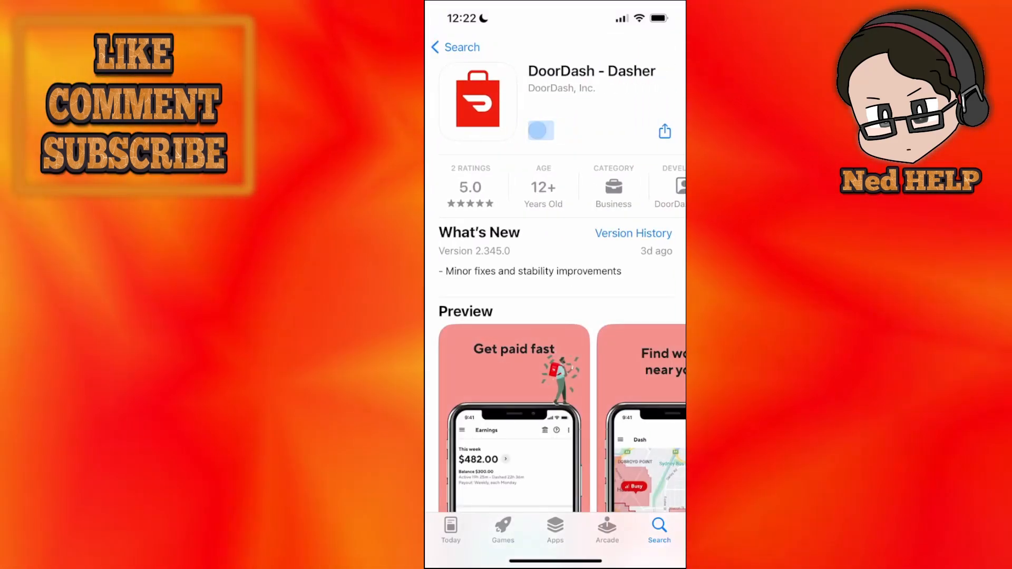
Step: Start the DoorDash - Dasher update, then launch Settings from the Home Screen
left_click(541, 130)
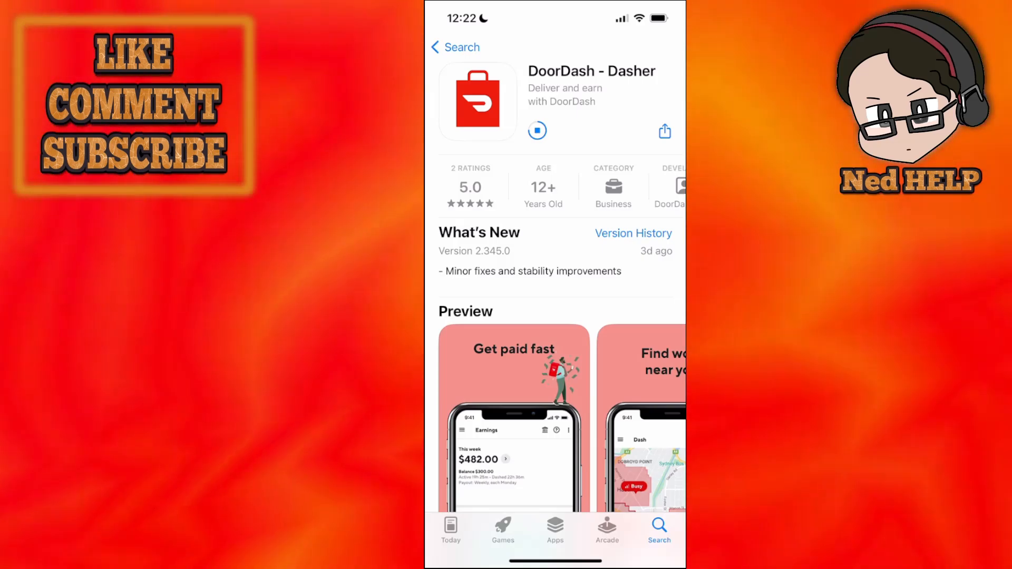
left_click(537, 132)
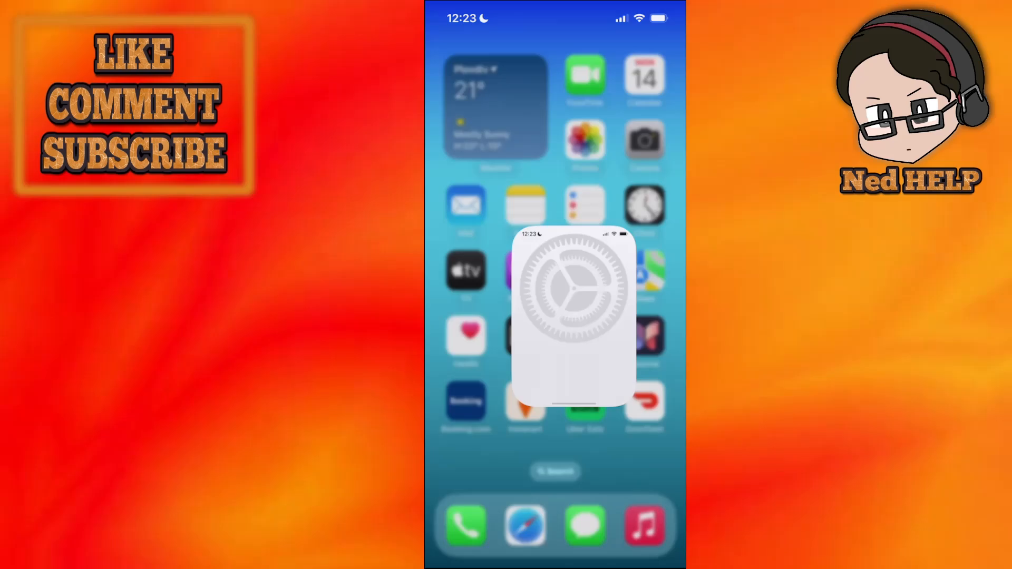
Step: Search Settings for 'Offload' and open the Offload Unused Apps result in iPhone Storage
left_click(573, 321)
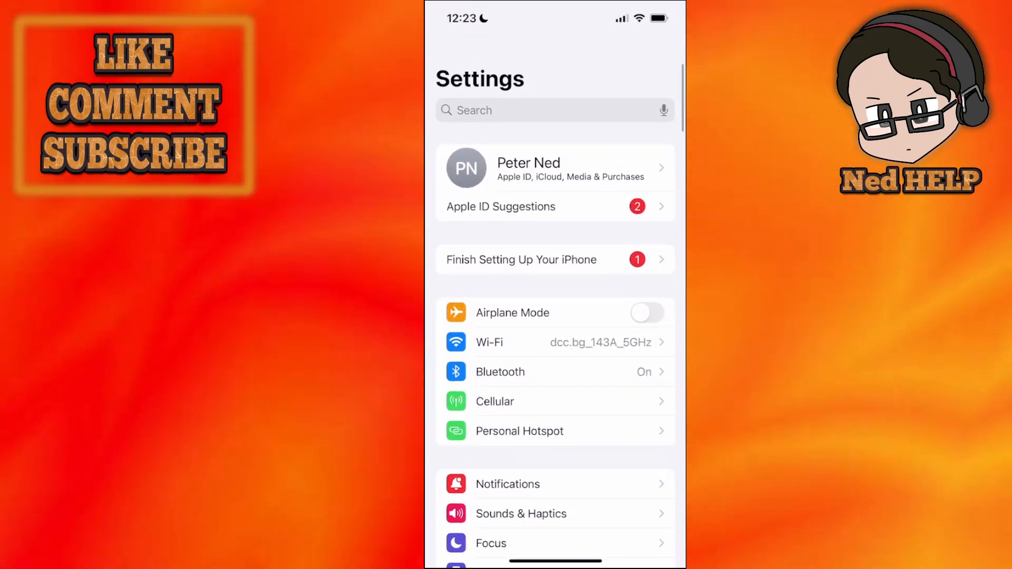
type("ffload")
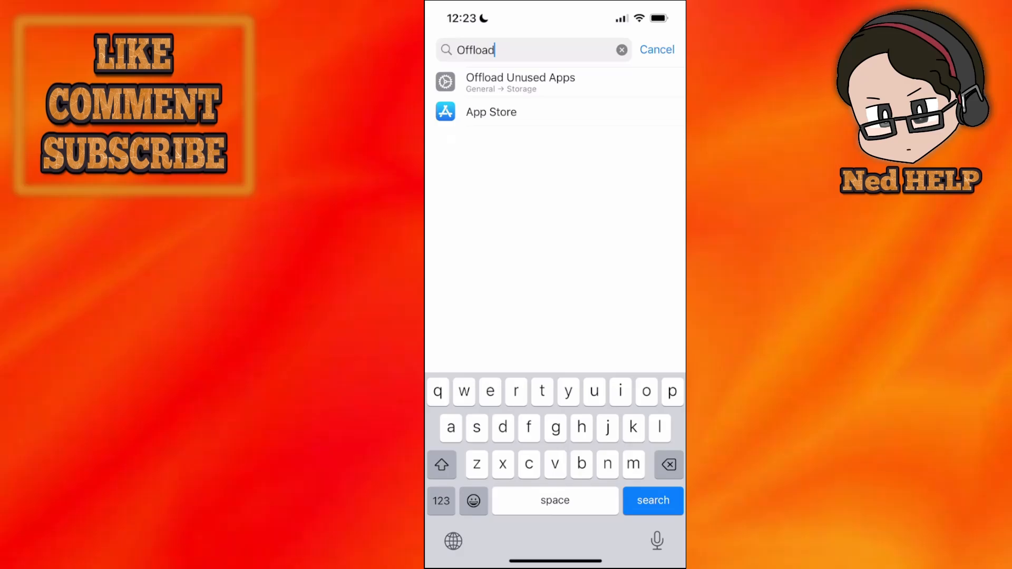
left_click(520, 83)
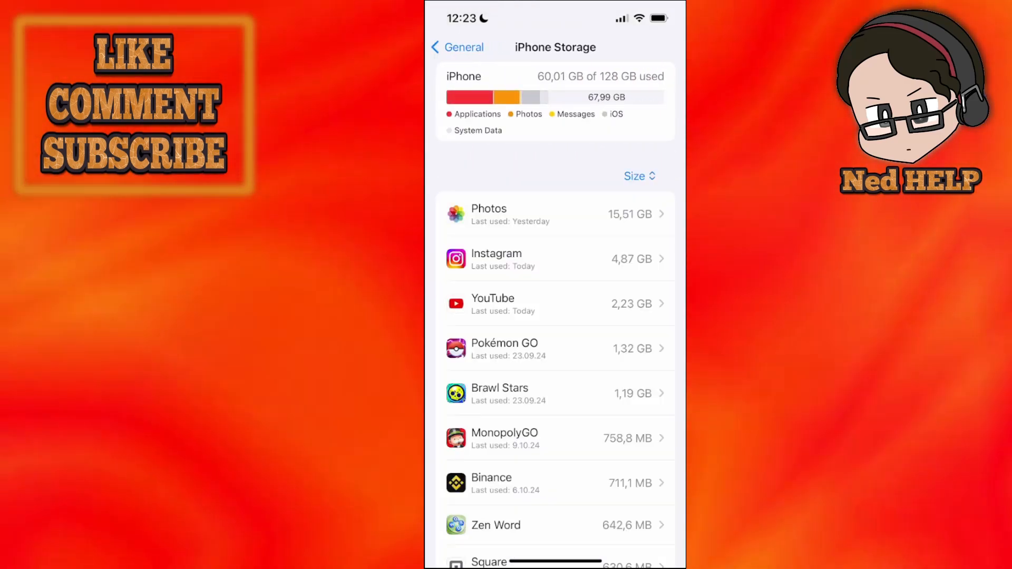
Step: Scroll the iPhone Storage app list and open Dasher's storage details
scroll("down", 3)
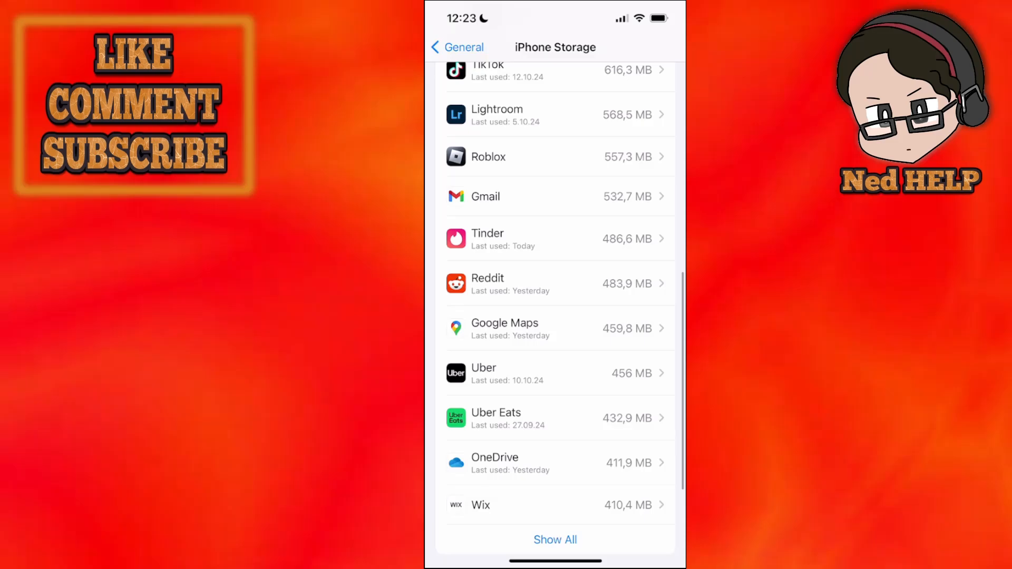
scroll("down", 3)
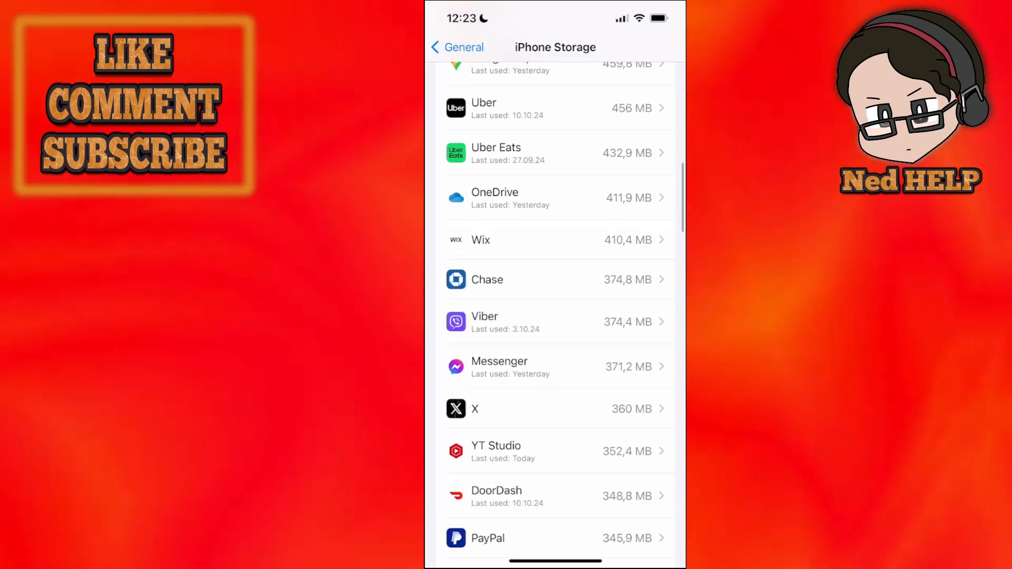
scroll("down", 3)
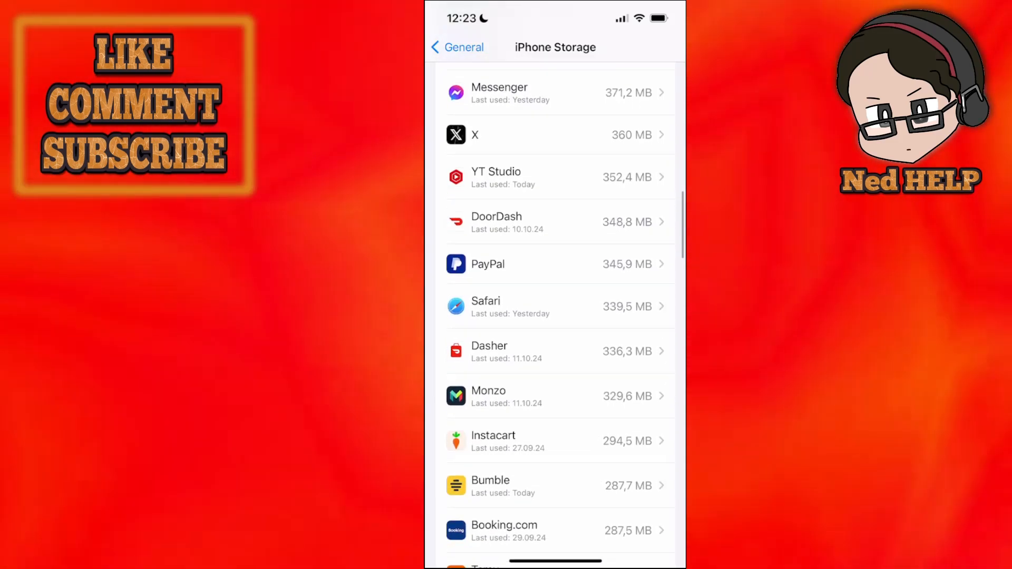
left_click(555, 352)
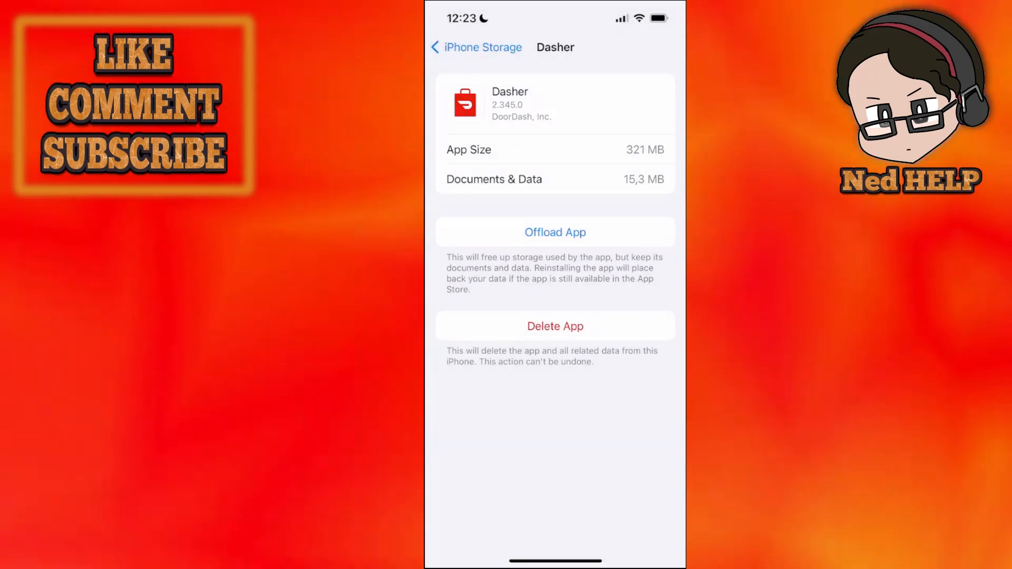
Step: Offload Dasher keeping its 336 MB of data, then start reinstalling it
left_click(554, 232)
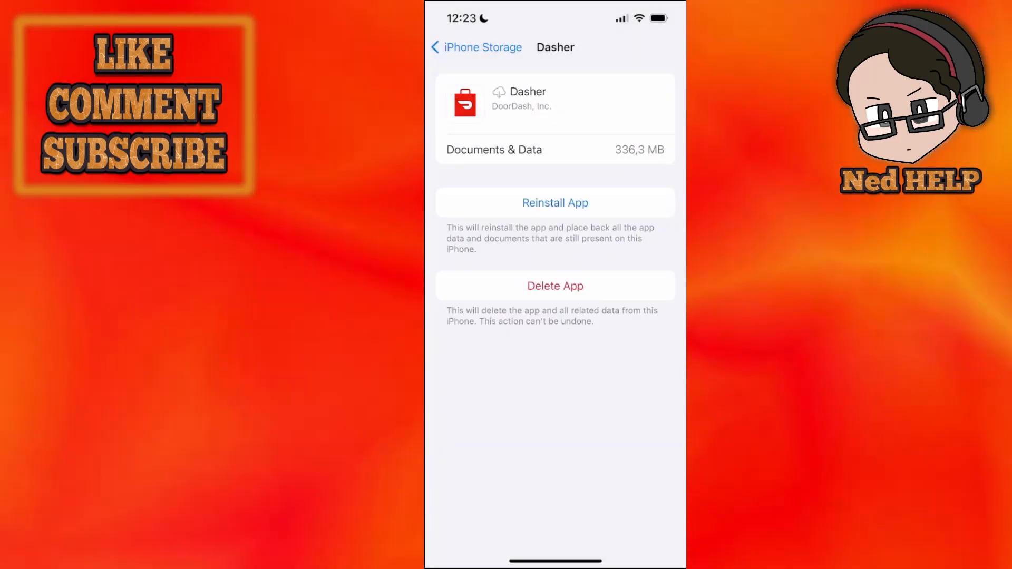
left_click(555, 202)
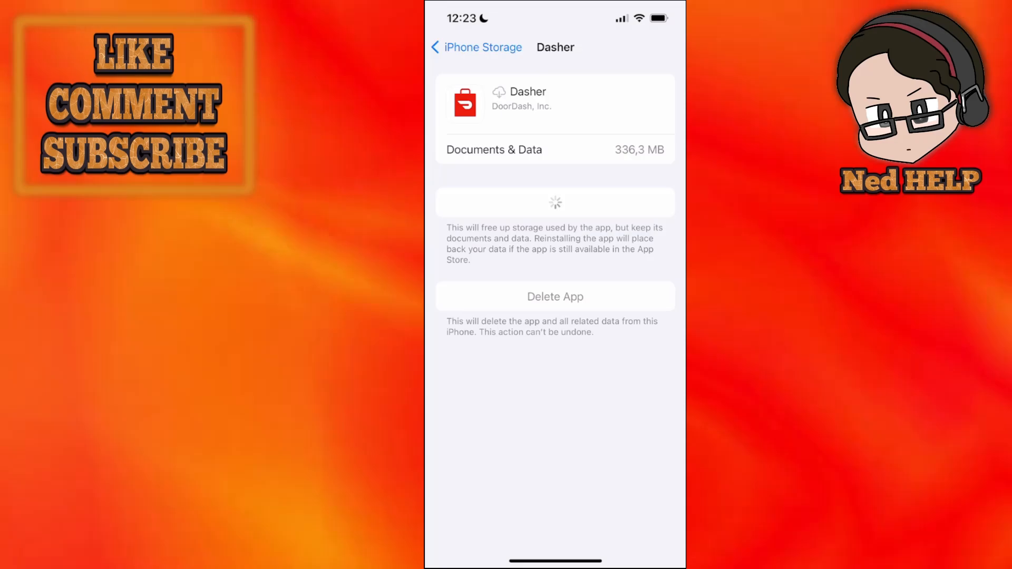